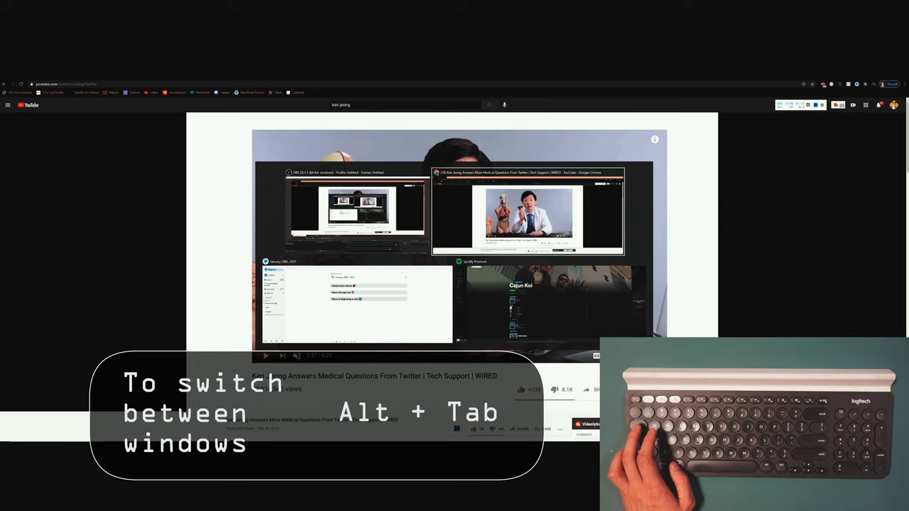
- Switch from the YouTube browser window to the RemNote daily notes window
key(alt+tab)
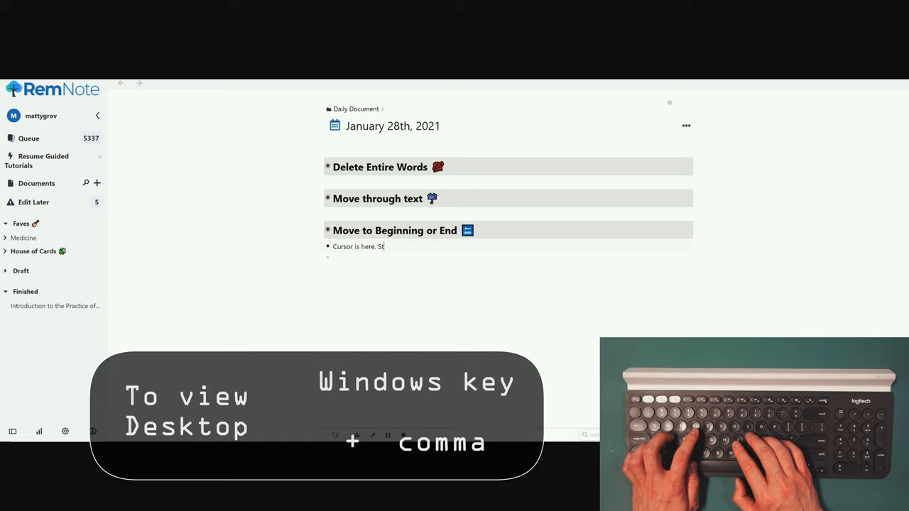
- Finish the daily note line so it reads 'Still here!'
text(ill here!)
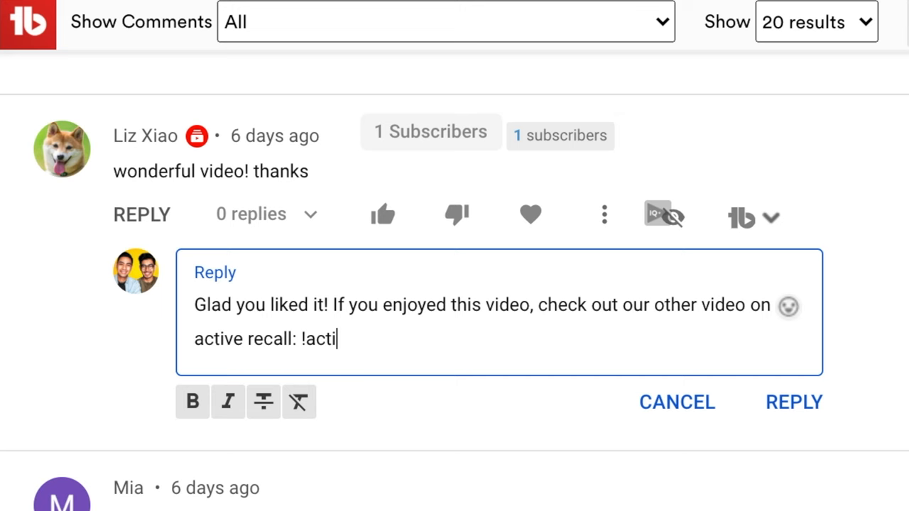
- Continue typing the '!activerecall' text-expansion shortcut in the TubeBuddy reply
text(verecal)
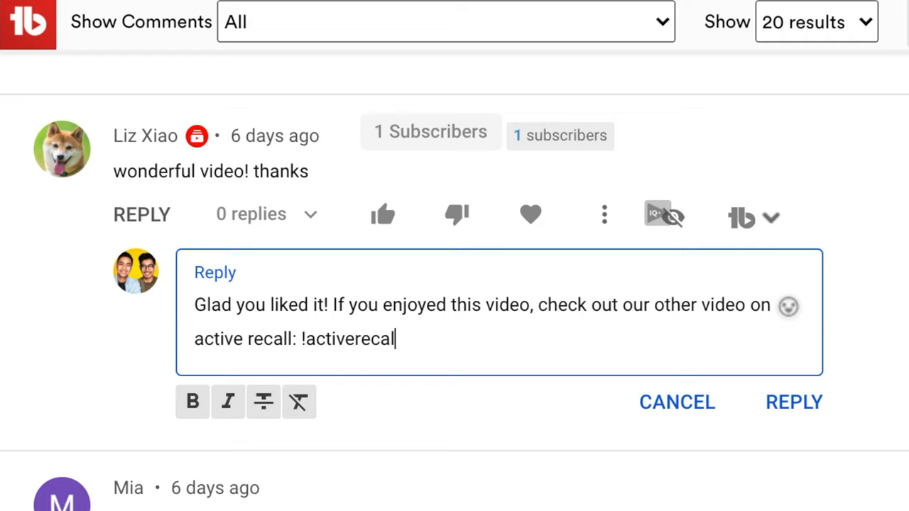